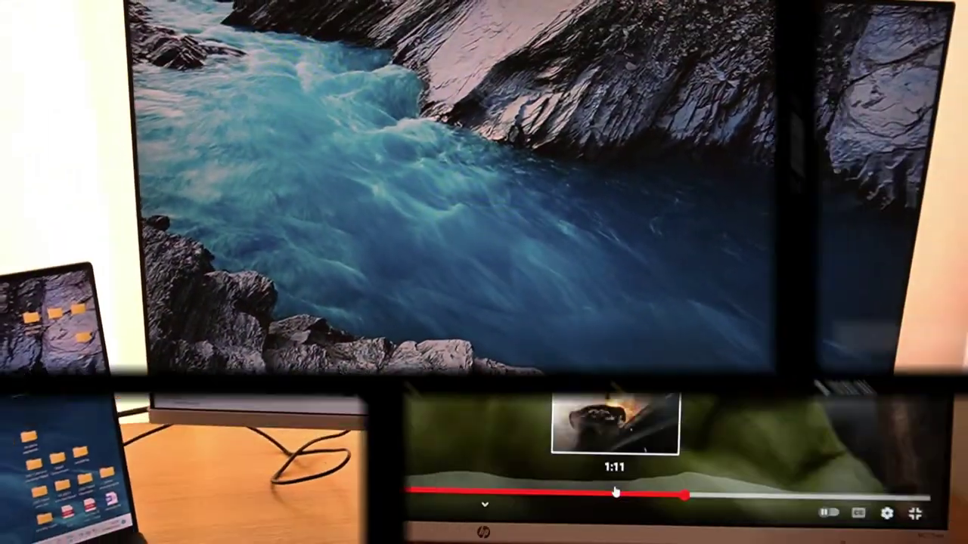
left_click(922, 522)
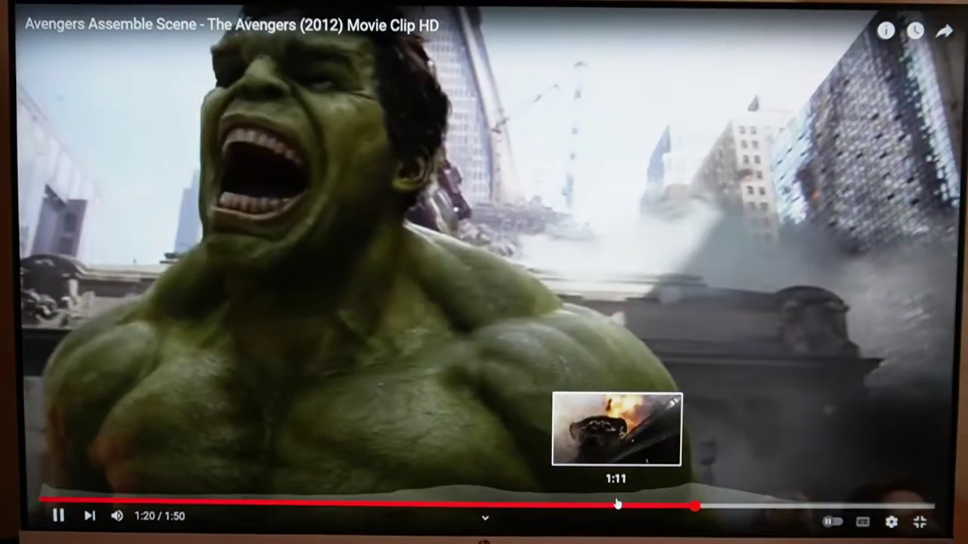